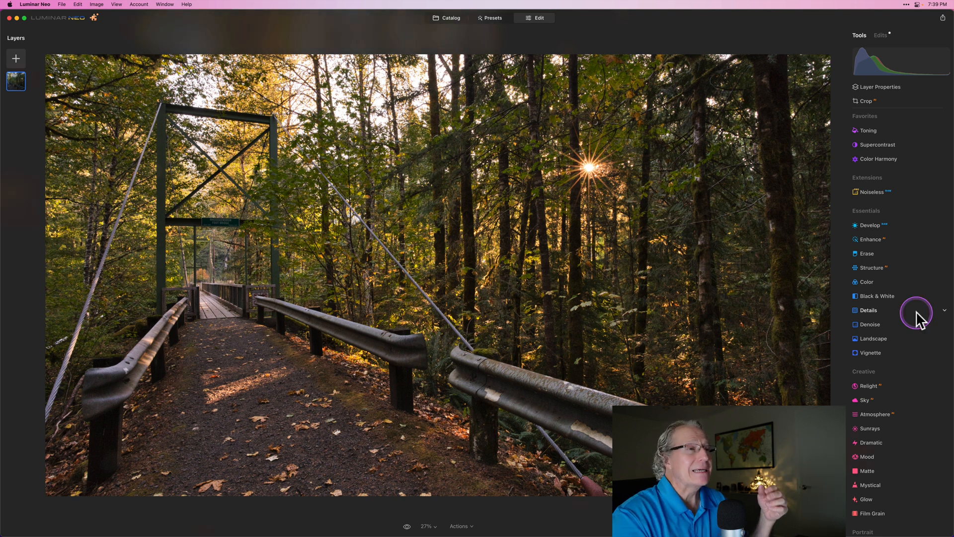
{"action": "mouse_move", "coordinate": [871, 270]}
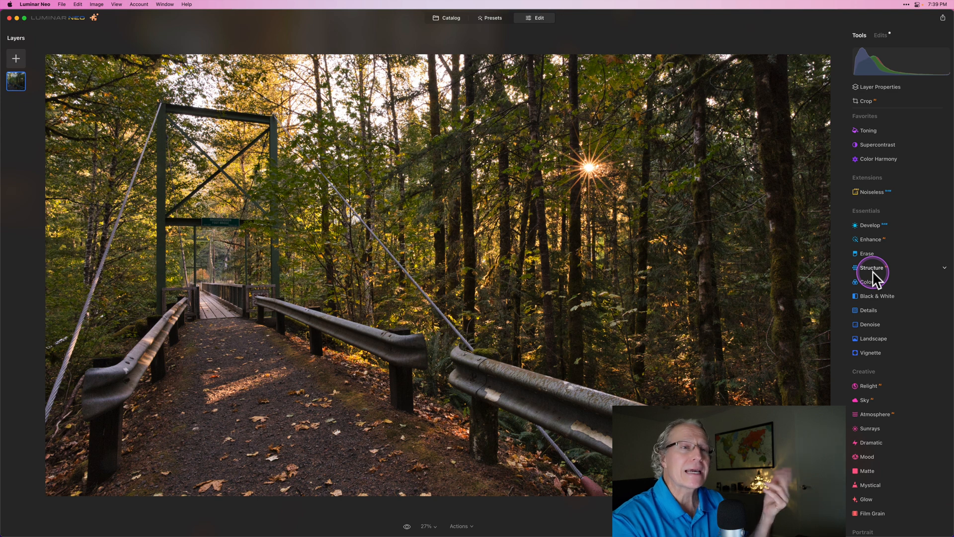
- Expand the Color tool under Essentials to reveal its HSL adjustments for the bridge photo
{"action": "left_click", "coordinate": [866, 281]}
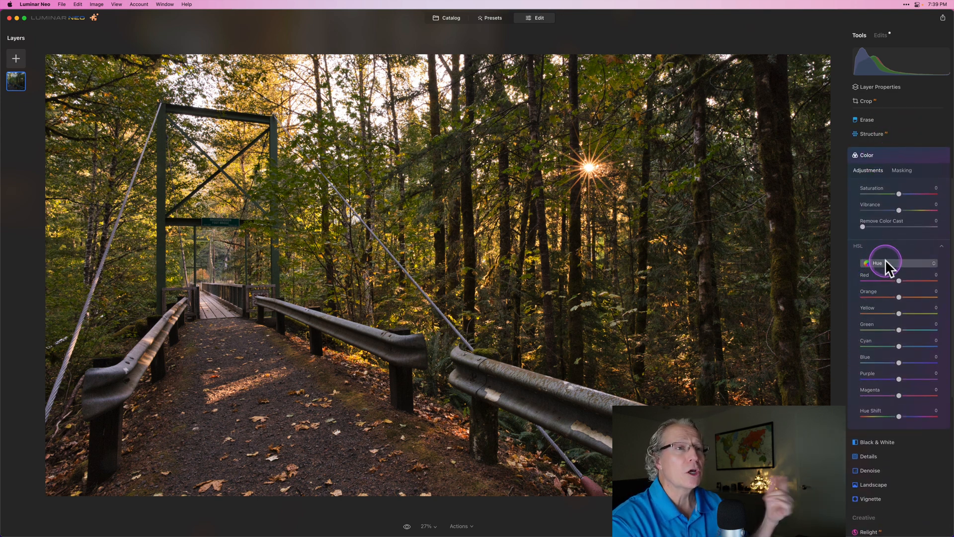
{"action": "mouse_move", "coordinate": [900, 334]}
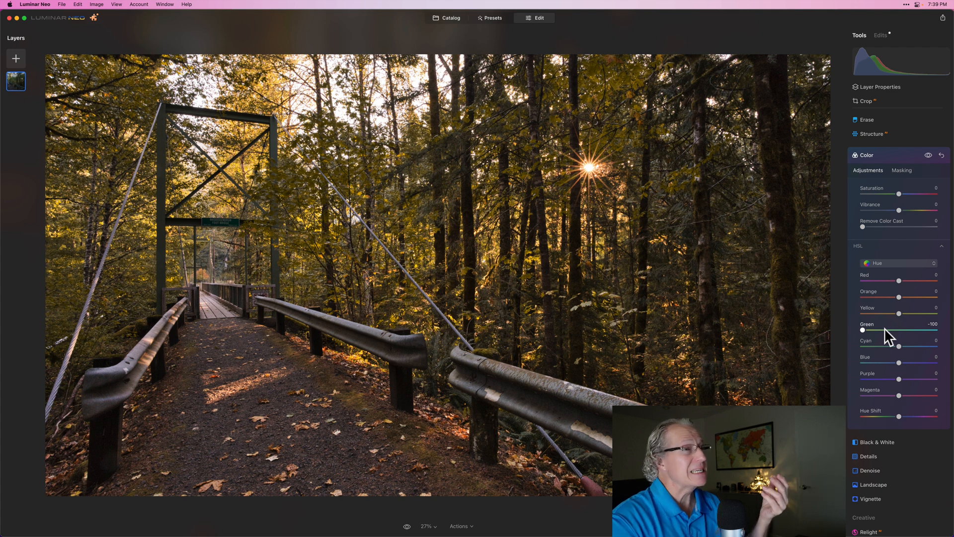
{"action": "mouse_move", "coordinate": [901, 313]}
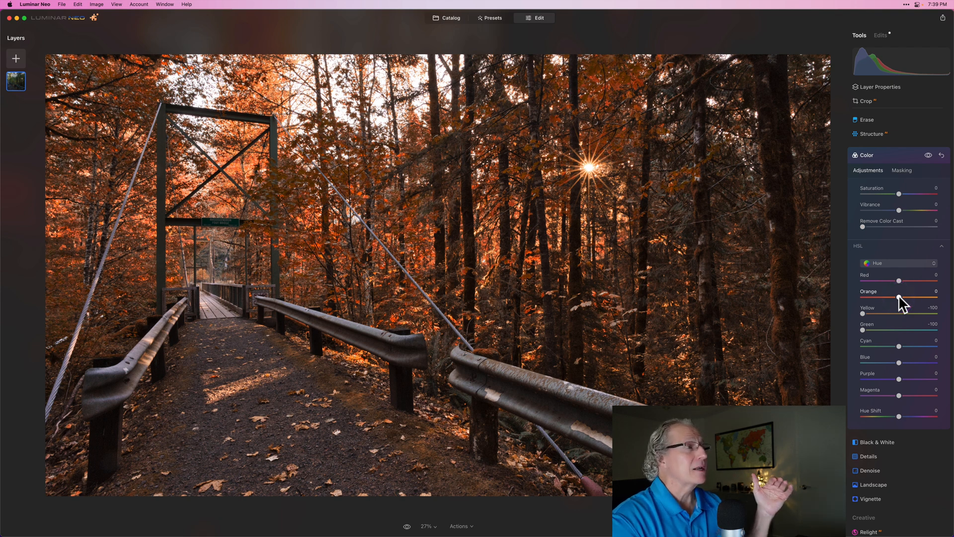
{"action": "mouse_move", "coordinate": [877, 329]}
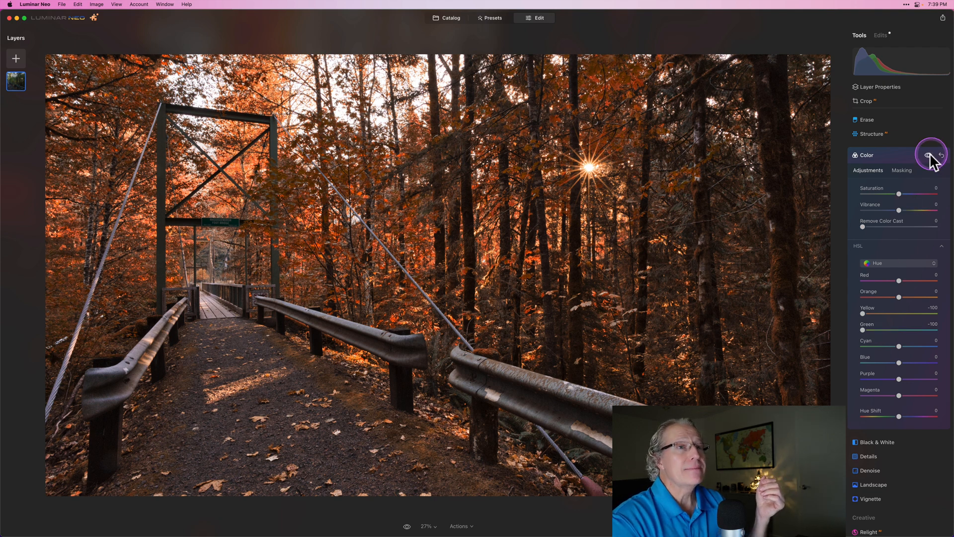
- Toggle the Color tool's visibility off to compare the orange result with the original green forest
{"action": "left_click", "coordinate": [918, 155]}
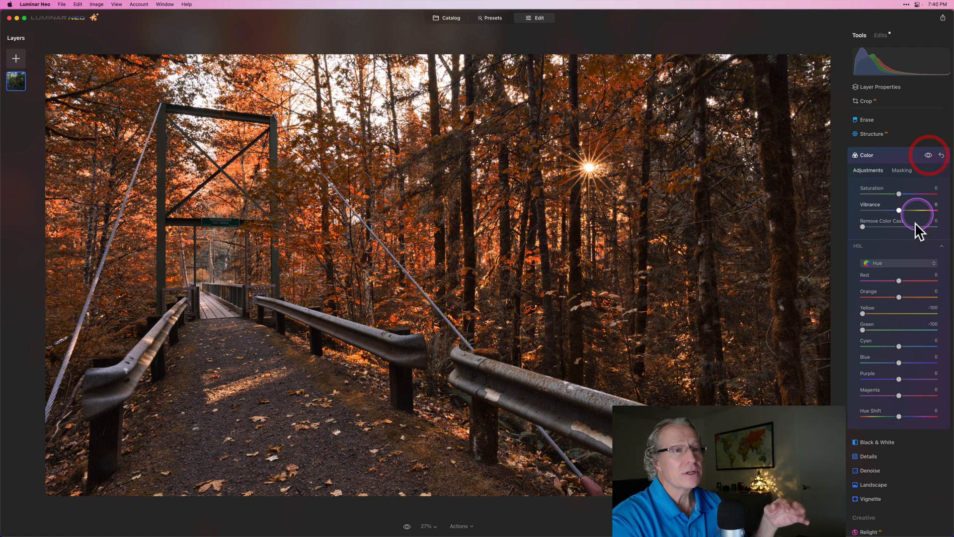
{"action": "mouse_move", "coordinate": [880, 335]}
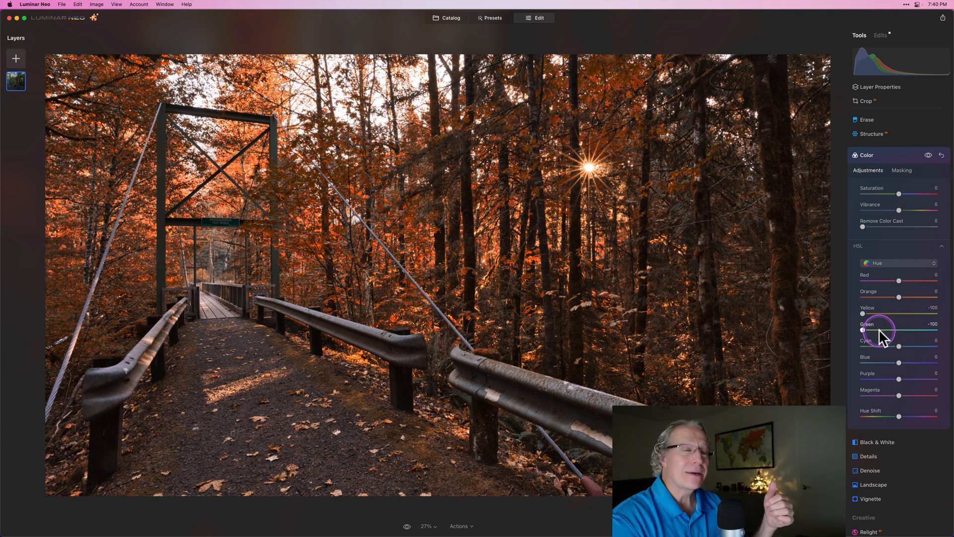
{"action": "mouse_move", "coordinate": [900, 281]}
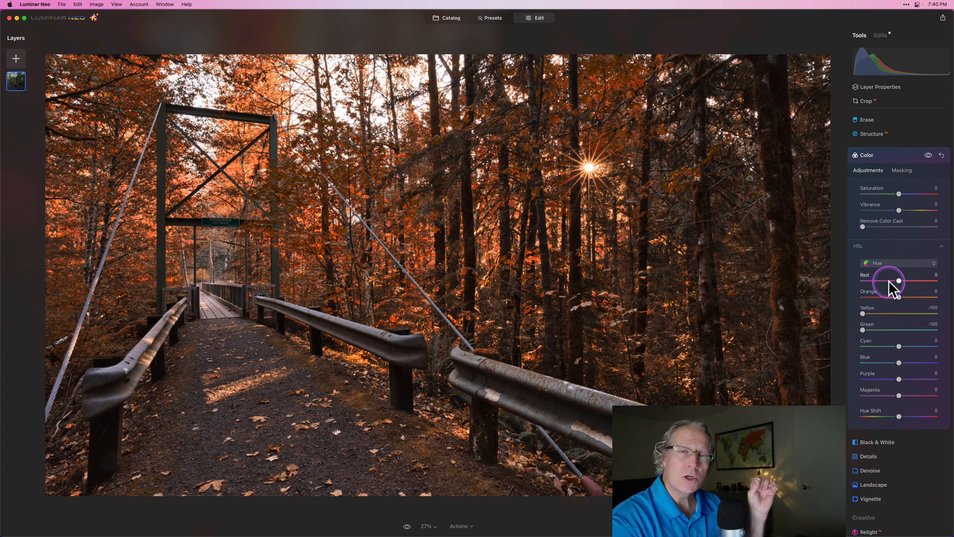
{"action": "mouse_move", "coordinate": [861, 321]}
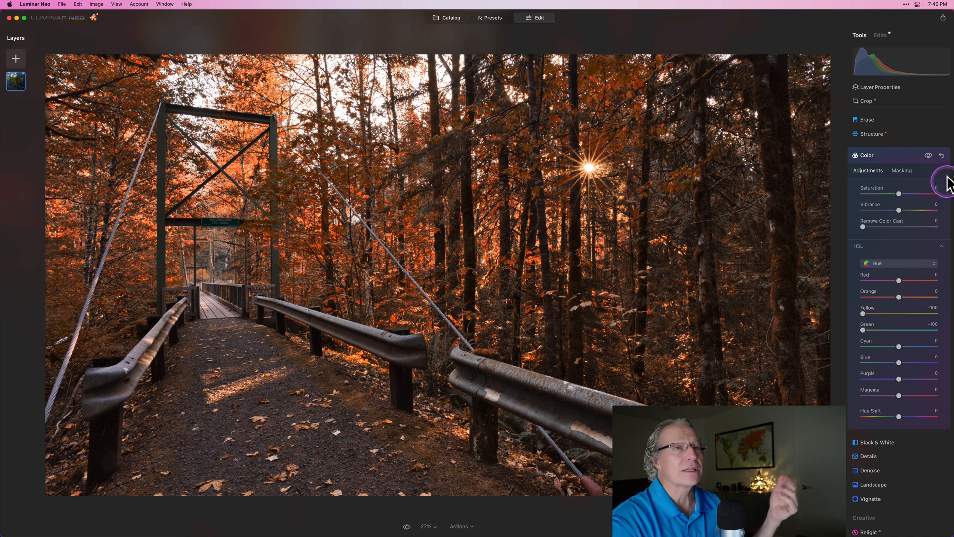
{"action": "left_click", "coordinate": [925, 155]}
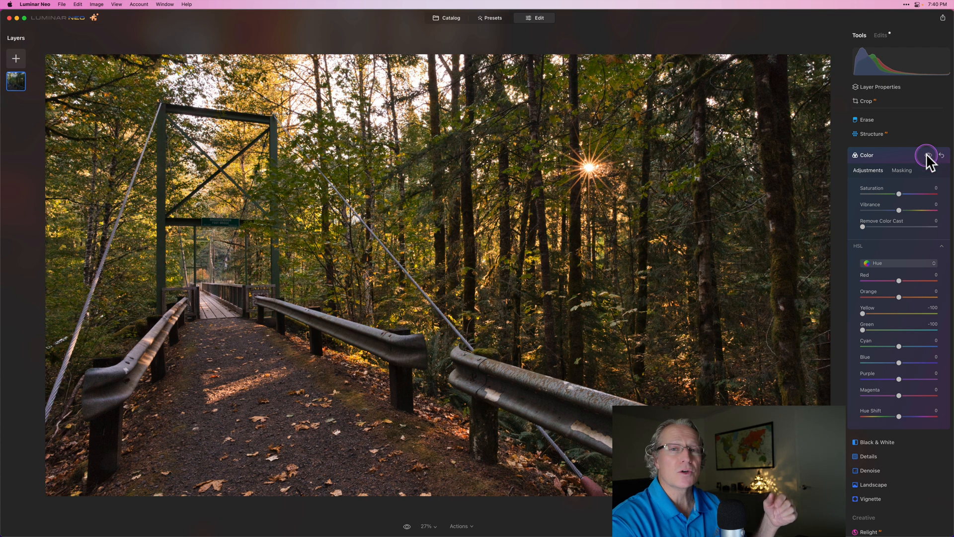